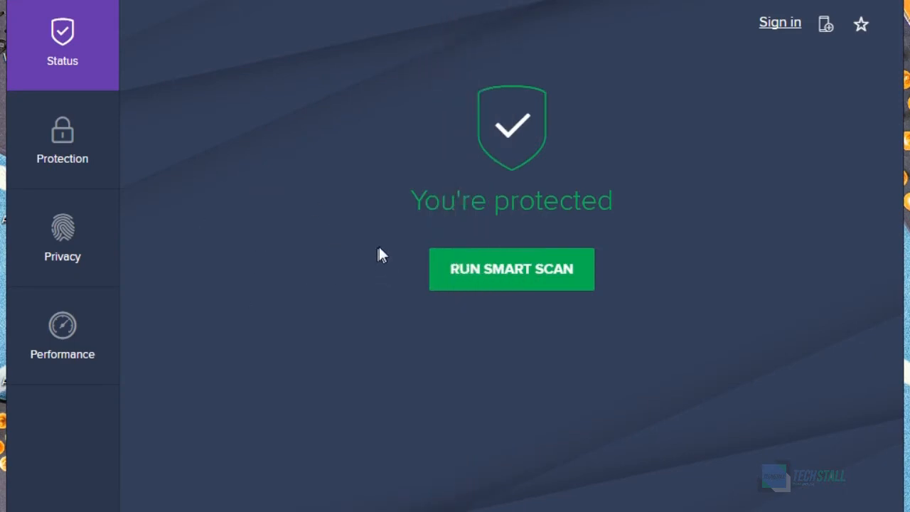
mouse_move(340, 251)
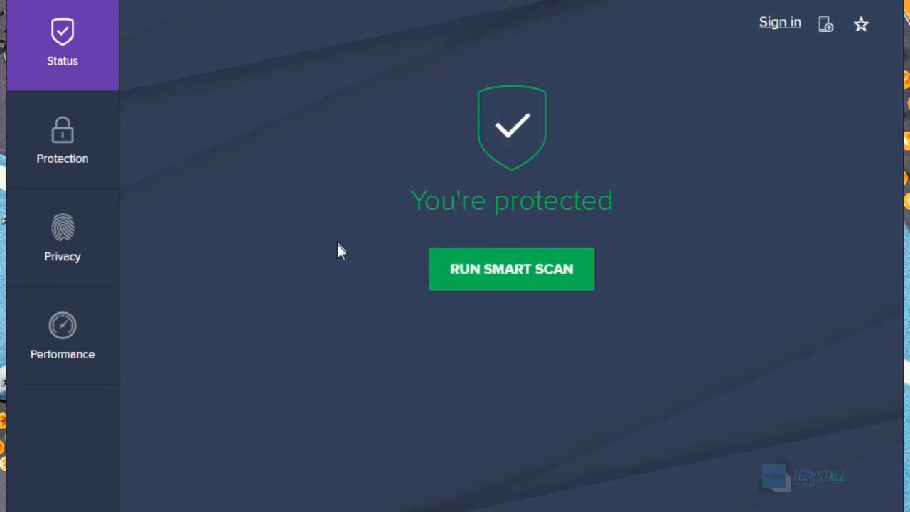
mouse_move(63, 334)
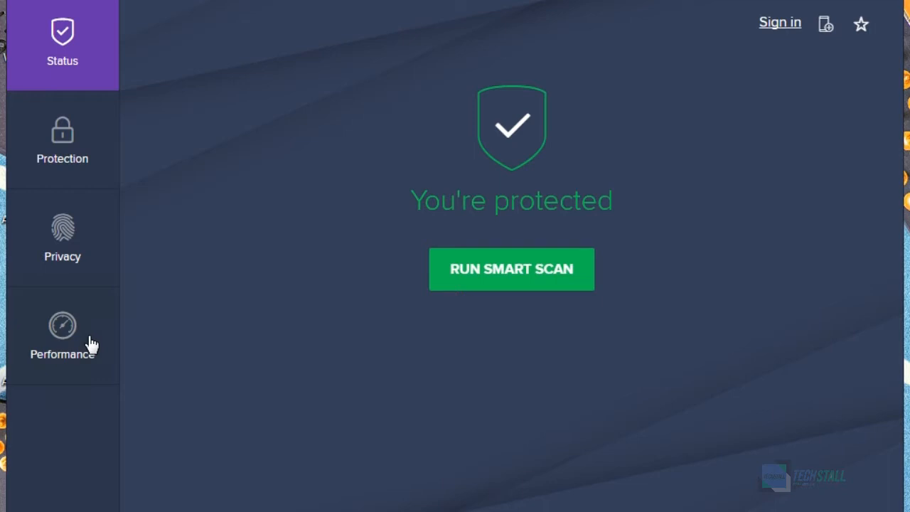
Expand Performance in the sidebar to reveal Cleanup, Driver Updater and Game Mode
click(62, 338)
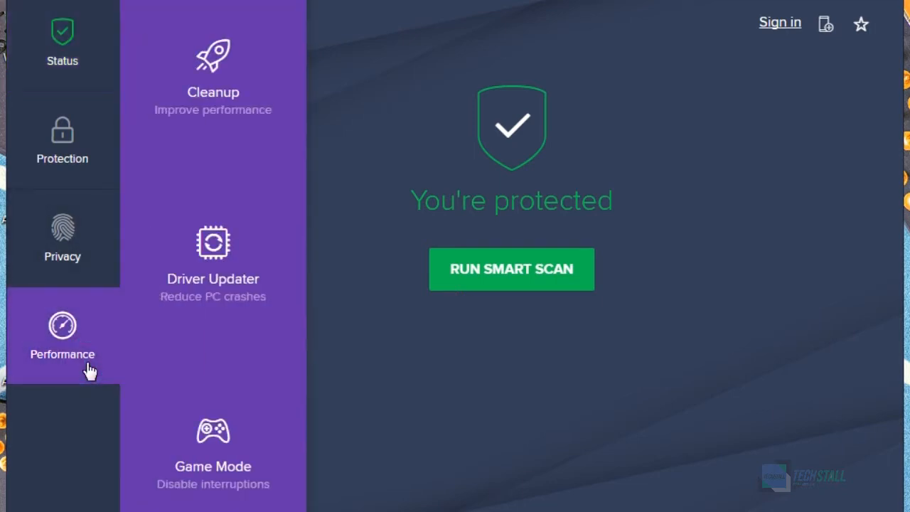
mouse_move(226, 298)
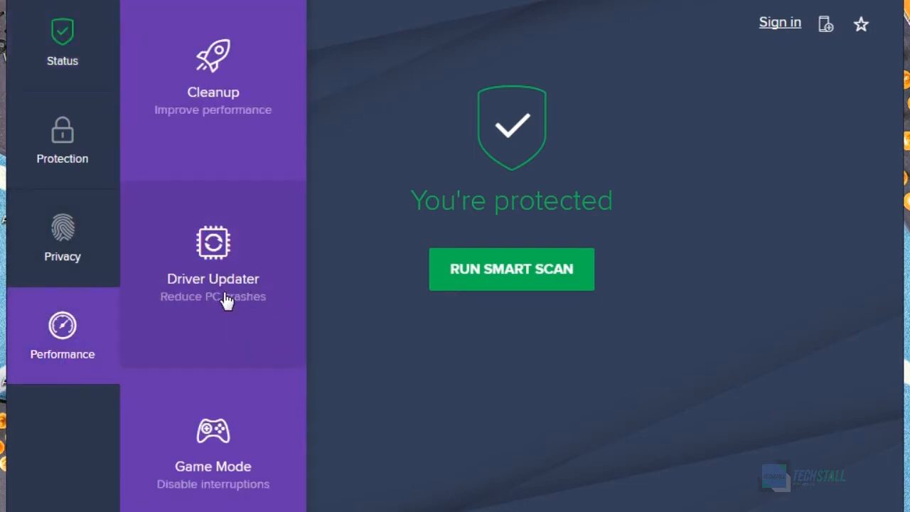
mouse_move(248, 315)
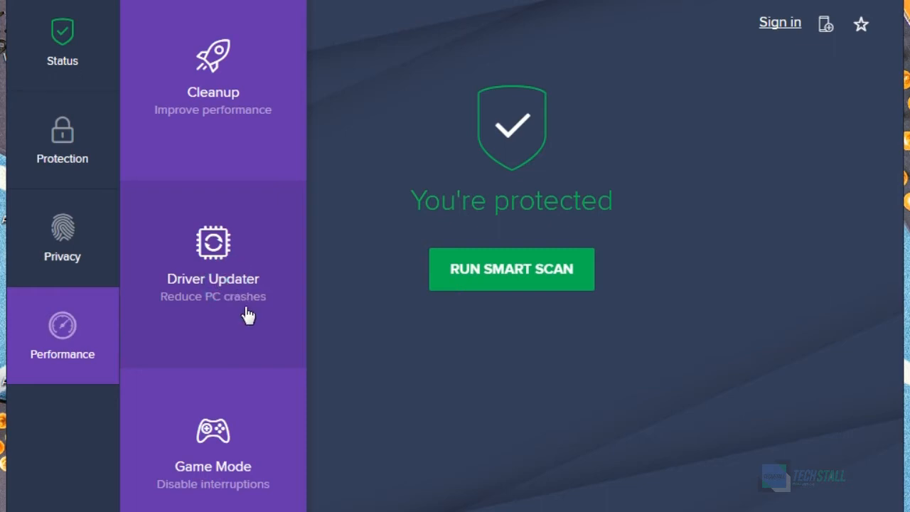
Go to the Driver Updater page from the Performance submenu
click(212, 270)
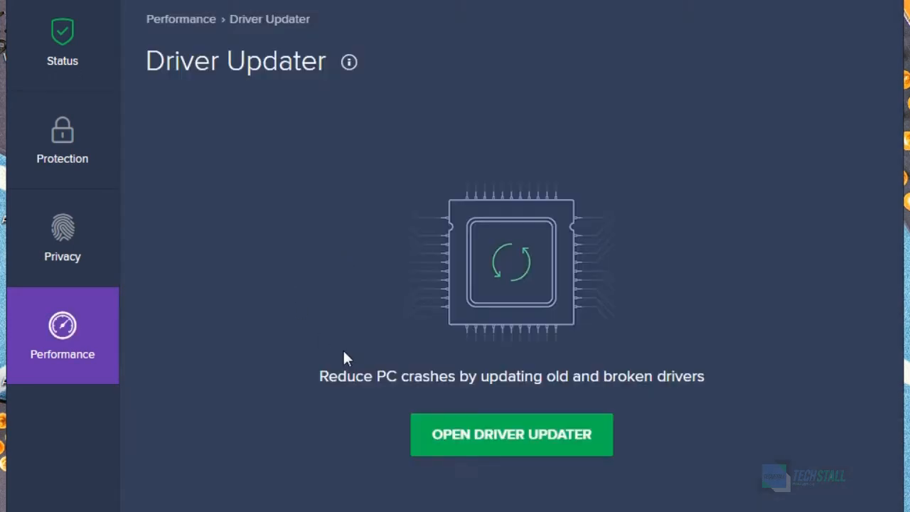
mouse_move(465, 341)
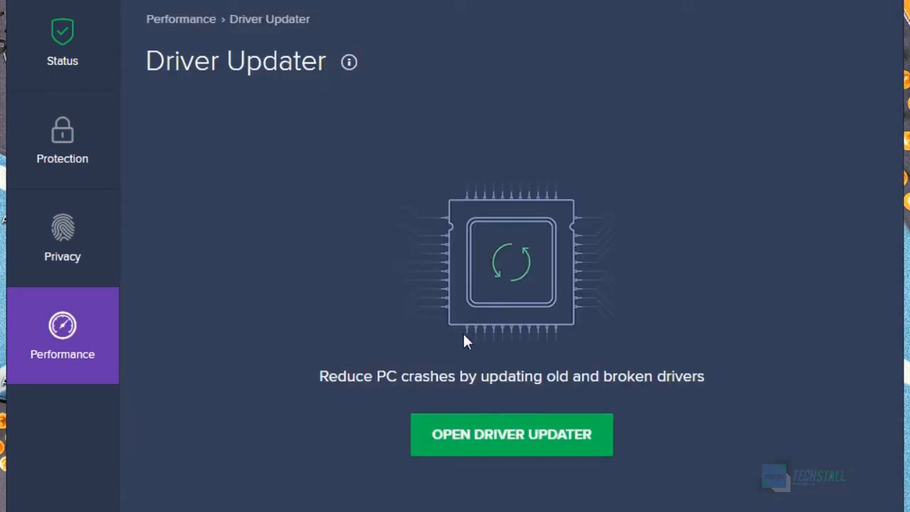
mouse_move(505, 451)
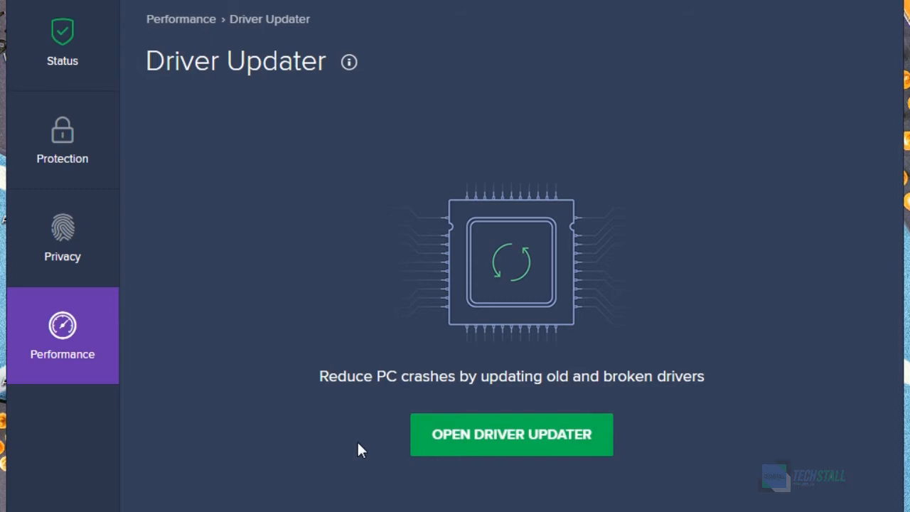
mouse_move(410, 449)
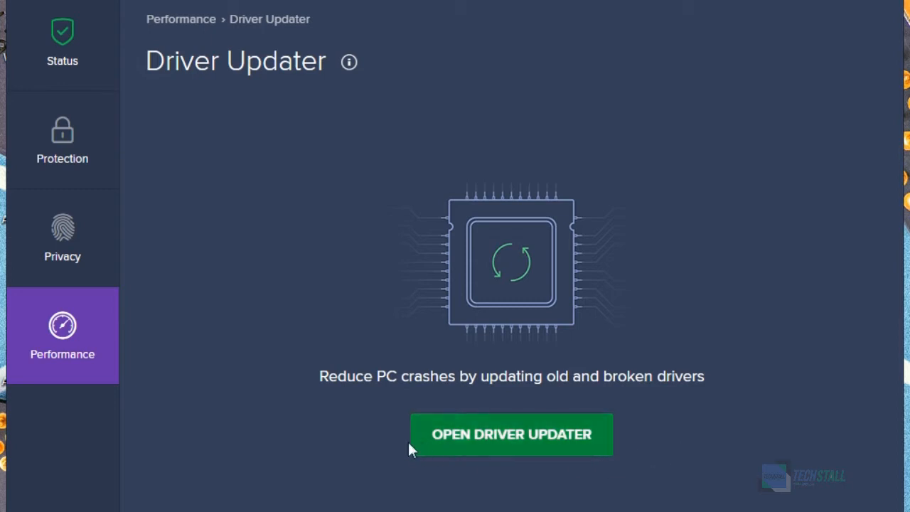
mouse_move(389, 474)
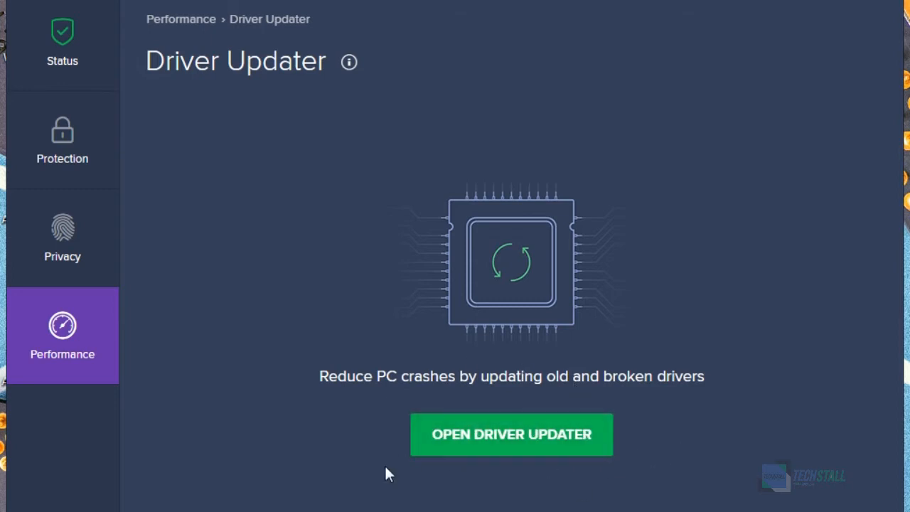
mouse_move(383, 401)
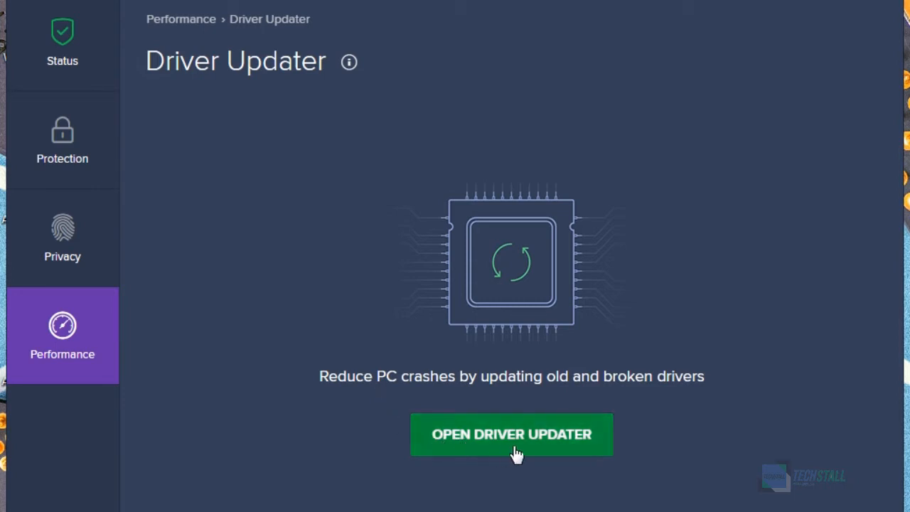
mouse_move(682, 261)
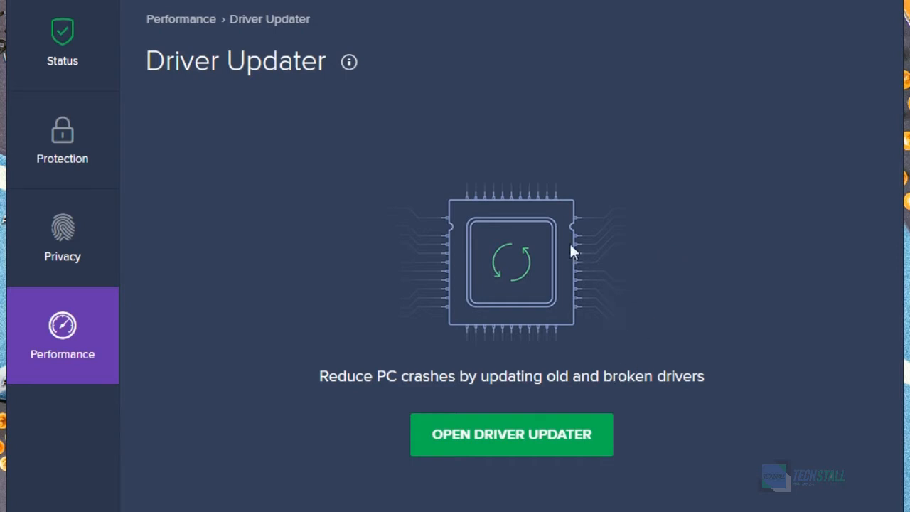
Launch Driver Updater, cancel its running scan and dismiss the no-updates notice
click(512, 435)
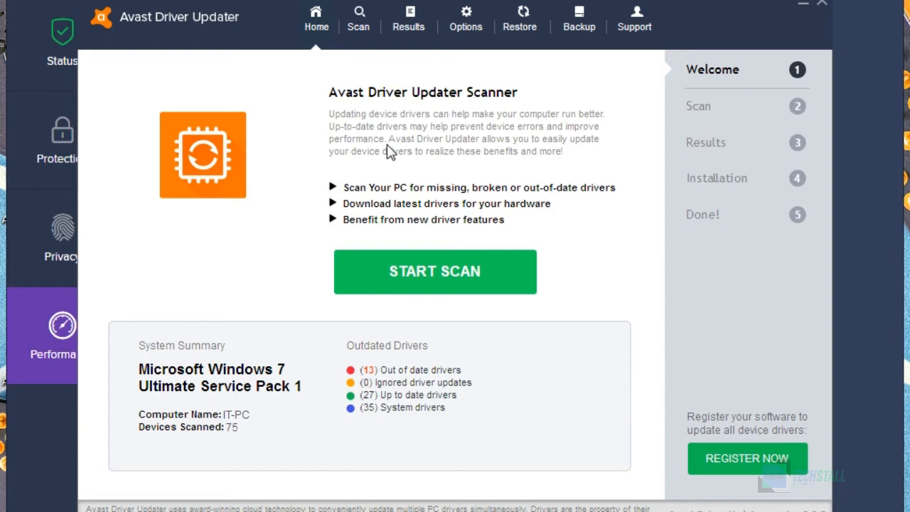
mouse_move(461, 189)
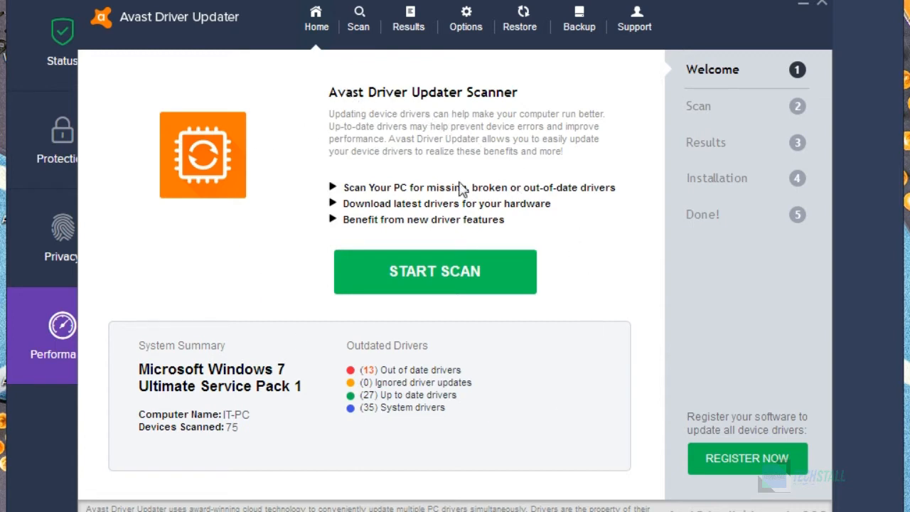
mouse_move(318, 37)
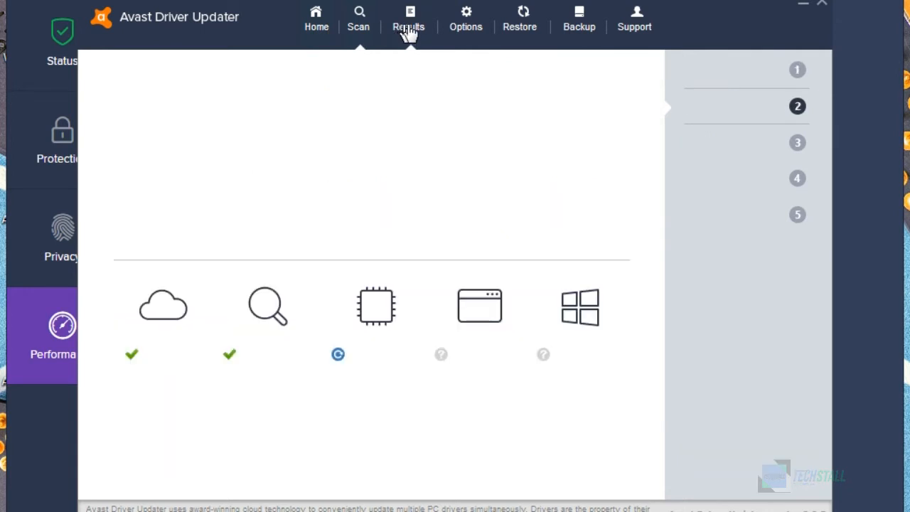
click(569, 456)
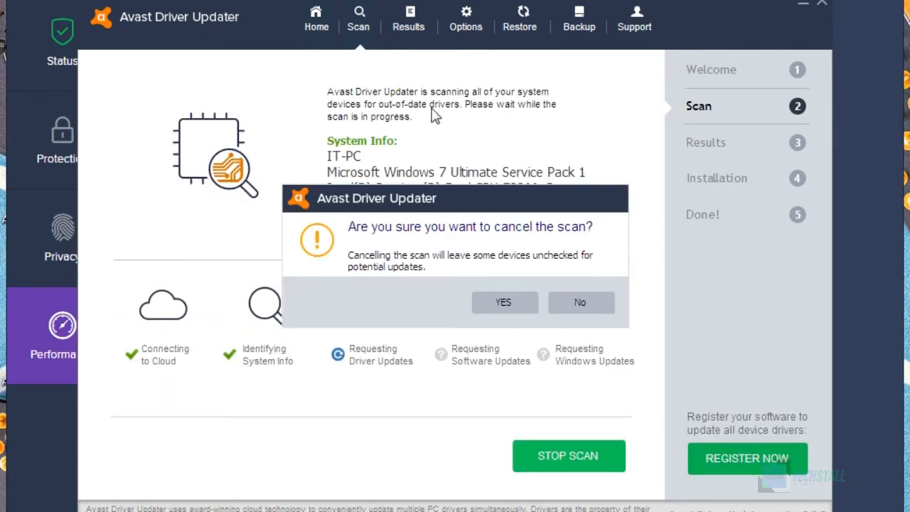
mouse_move(317, 18)
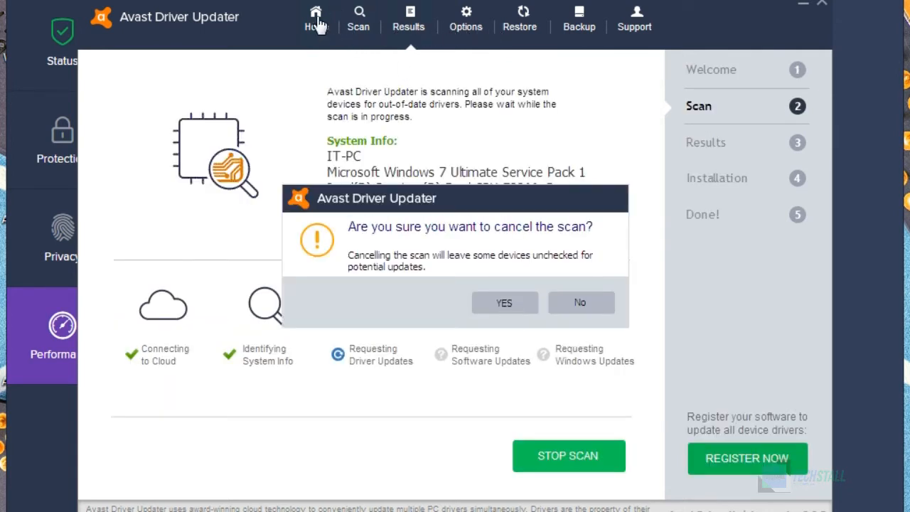
click(505, 302)
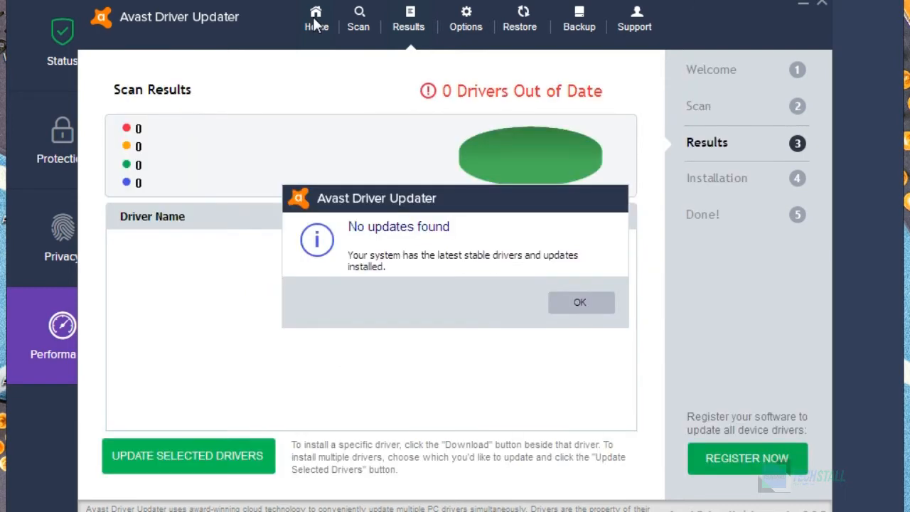
click(580, 302)
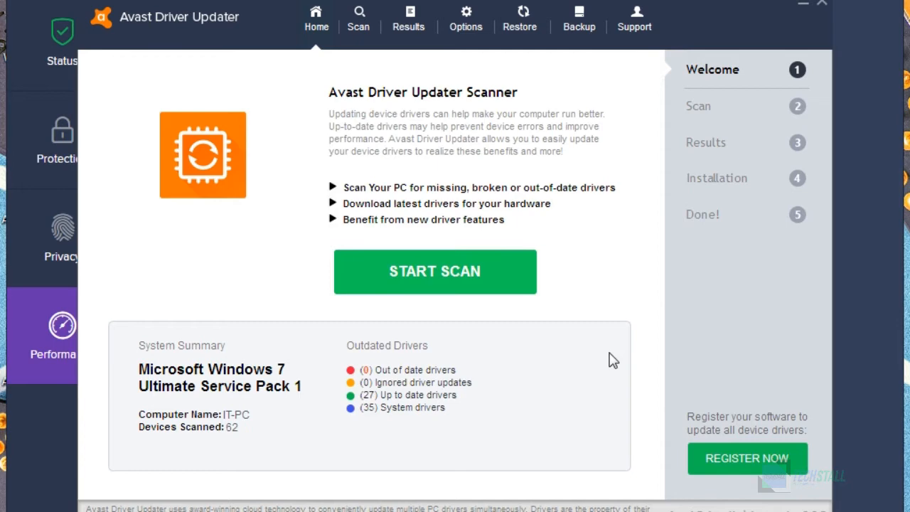
mouse_move(748, 469)
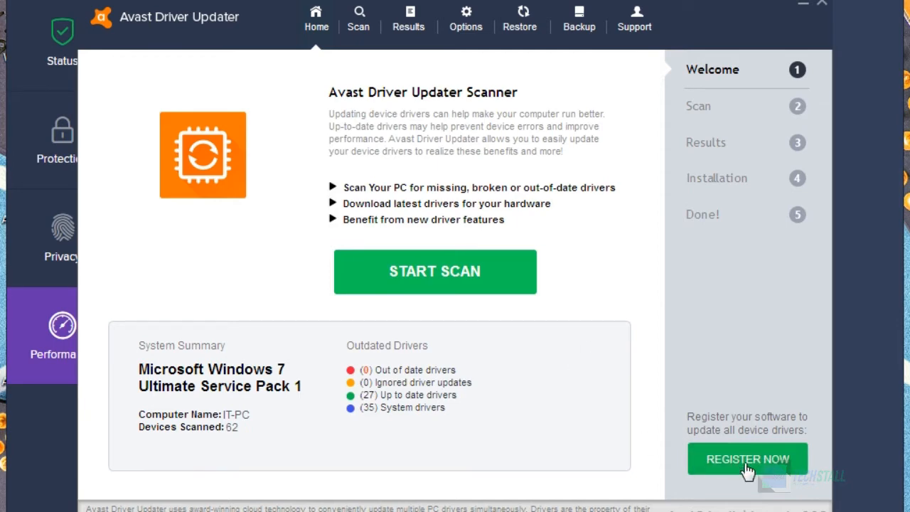
Begin registration and enter the registration key in the Activate Now dialog
click(747, 459)
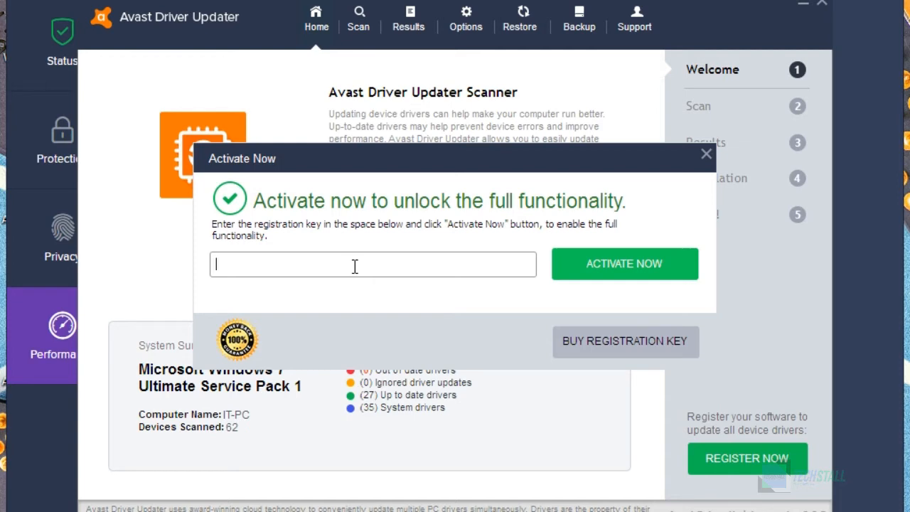
text(xxxxxxxxxxxxxxxx)
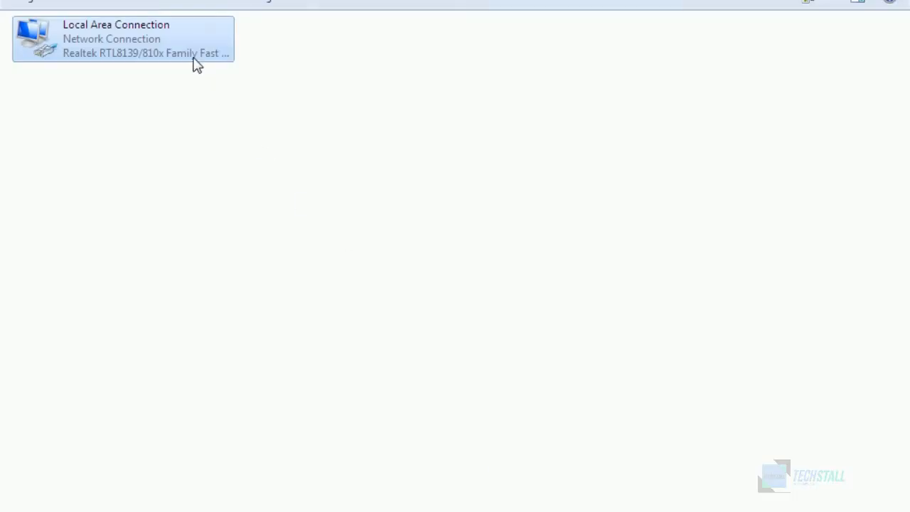
mouse_move(197, 52)
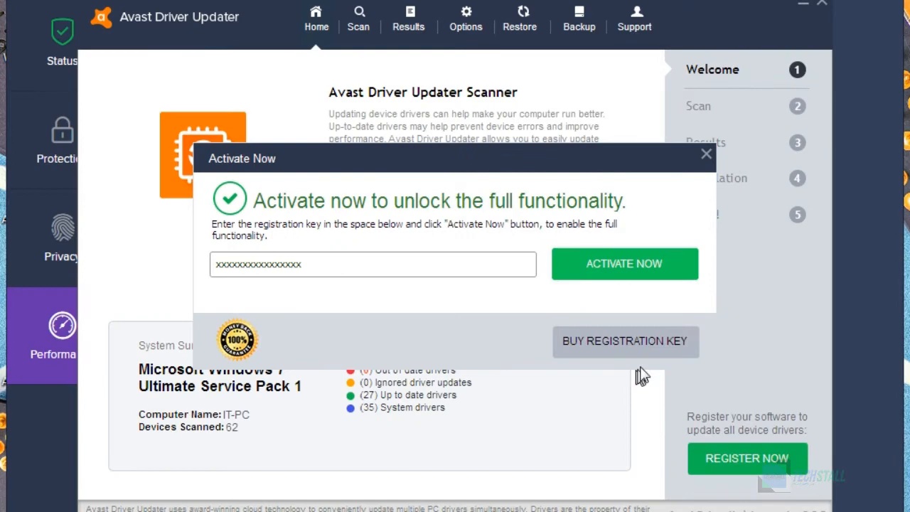
Activate the product with the entered key and dismiss the thank-you message
click(373, 264)
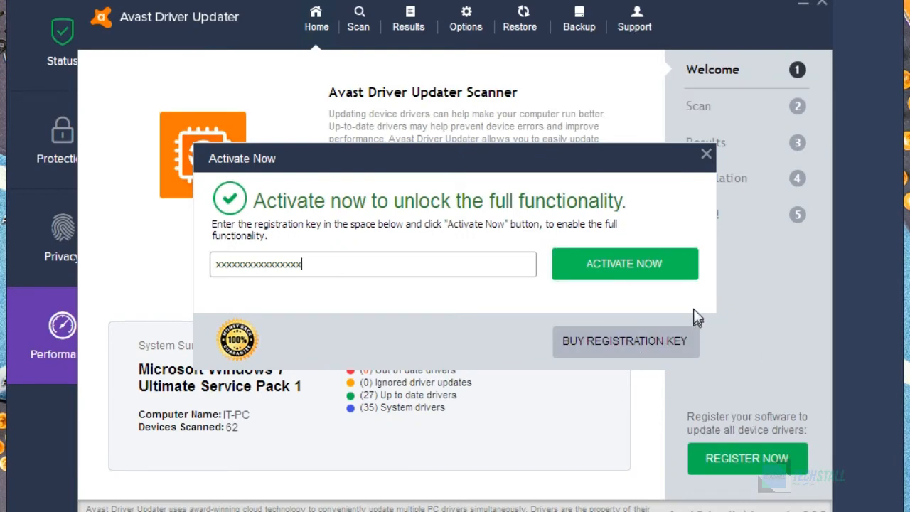
mouse_move(676, 273)
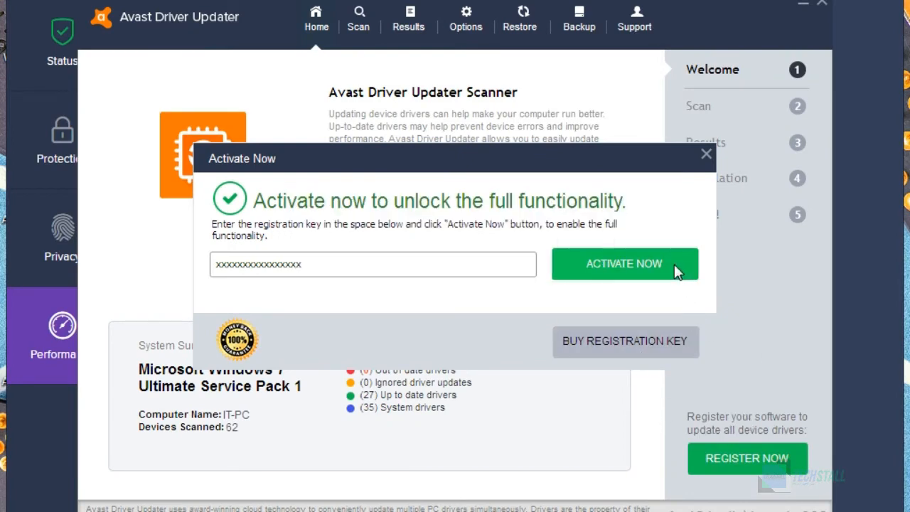
click(625, 264)
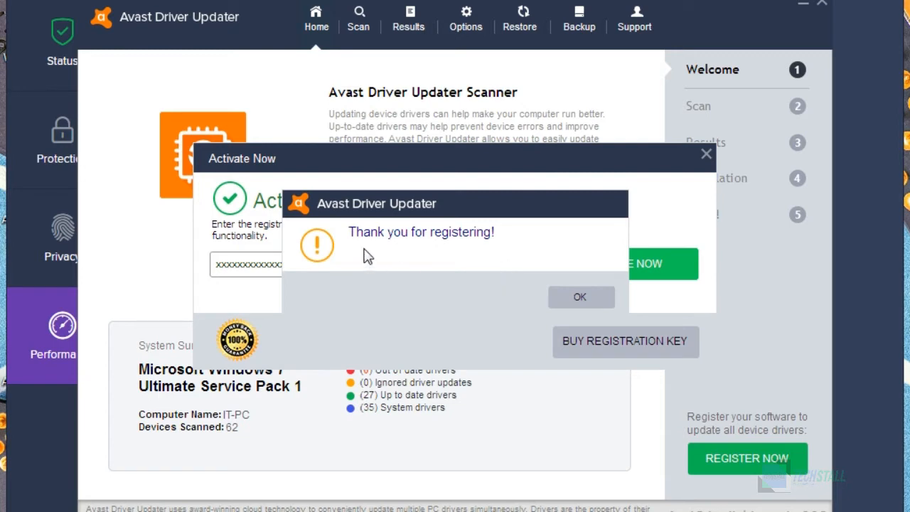
mouse_move(514, 256)
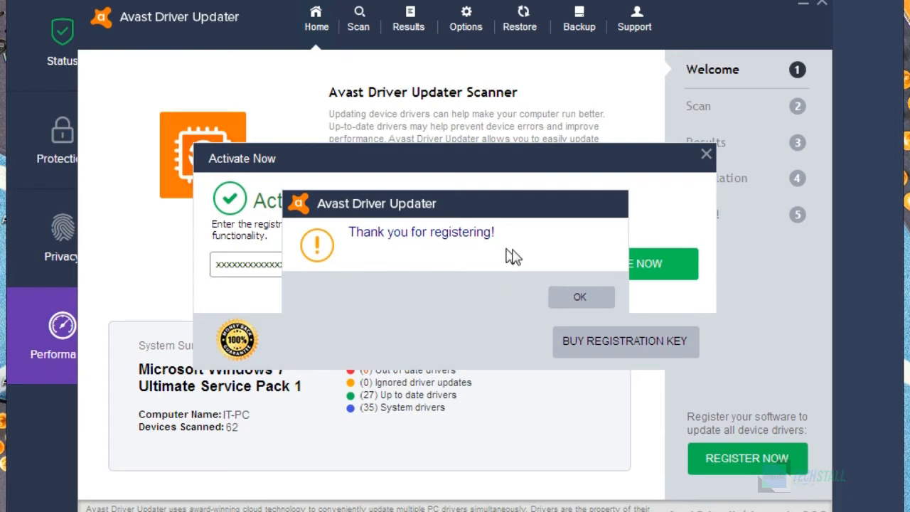
click(581, 297)
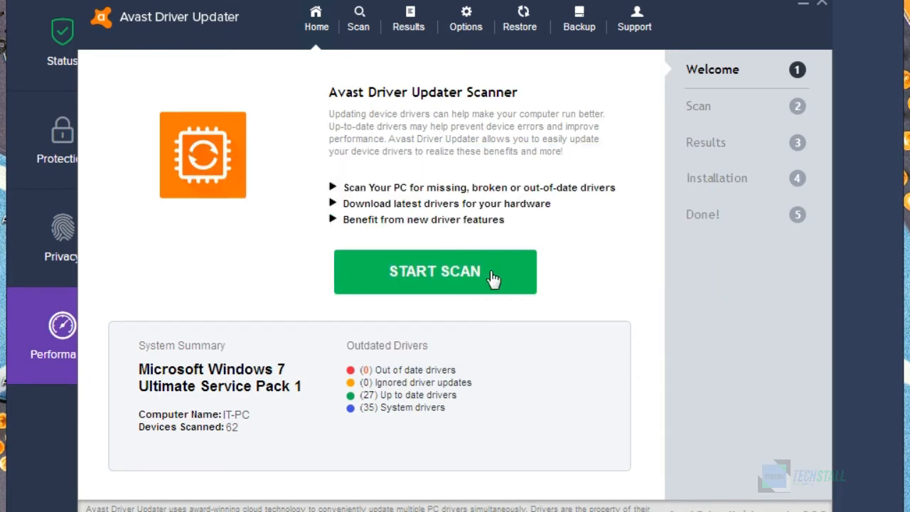
mouse_move(751, 443)
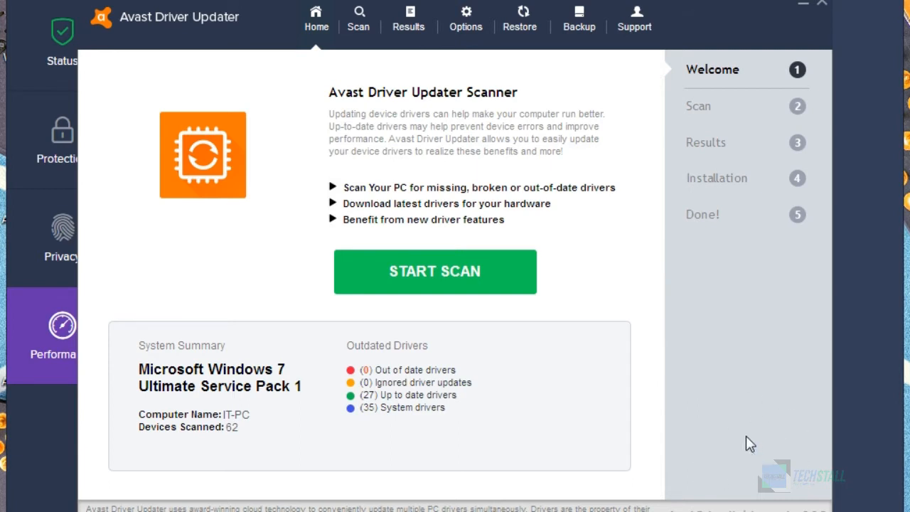
mouse_move(695, 491)
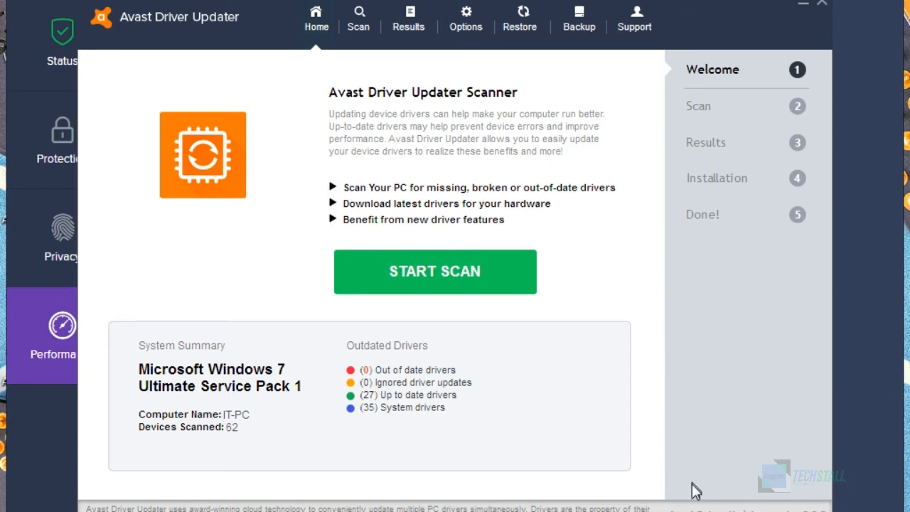
mouse_move(727, 448)
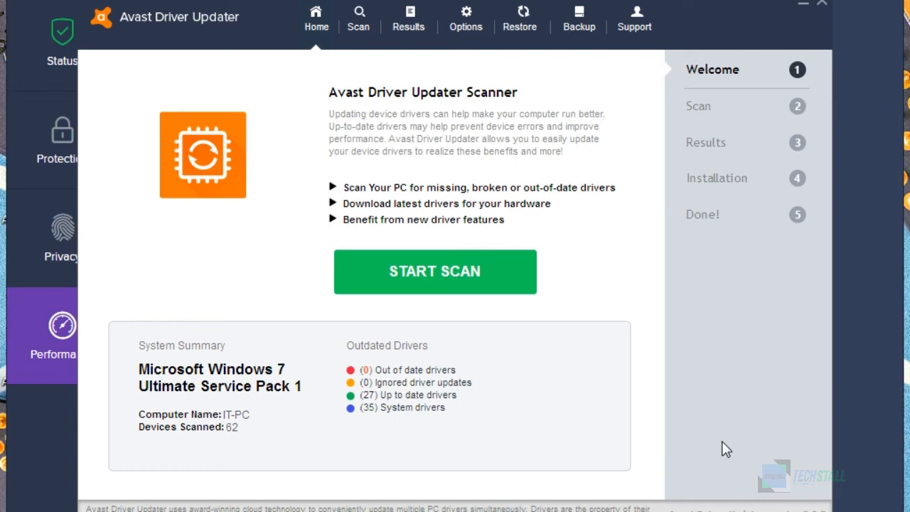
mouse_move(526, 402)
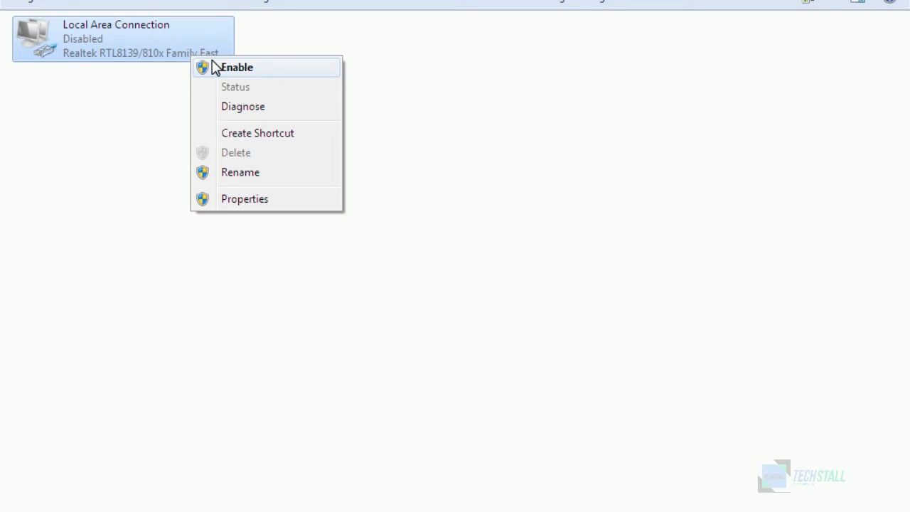
Enable the disabled Local Area Connection adapter
click(236, 67)
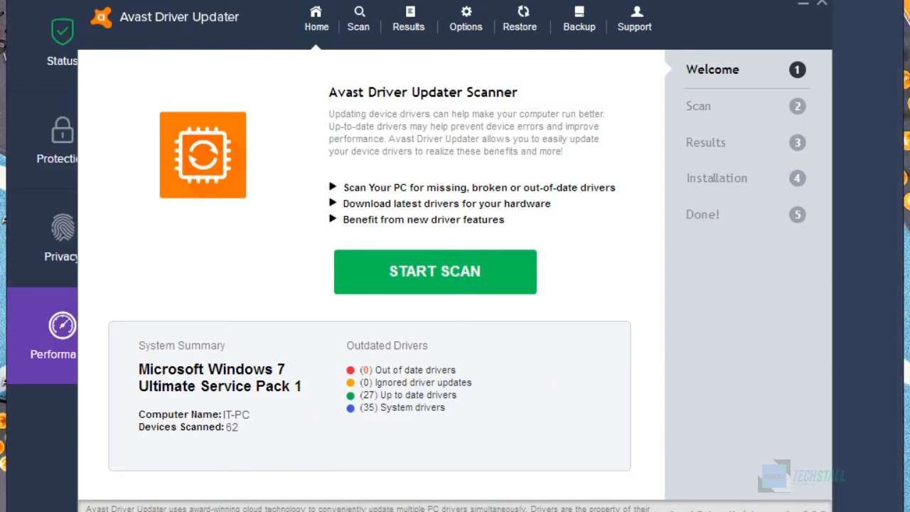
mouse_move(411, 354)
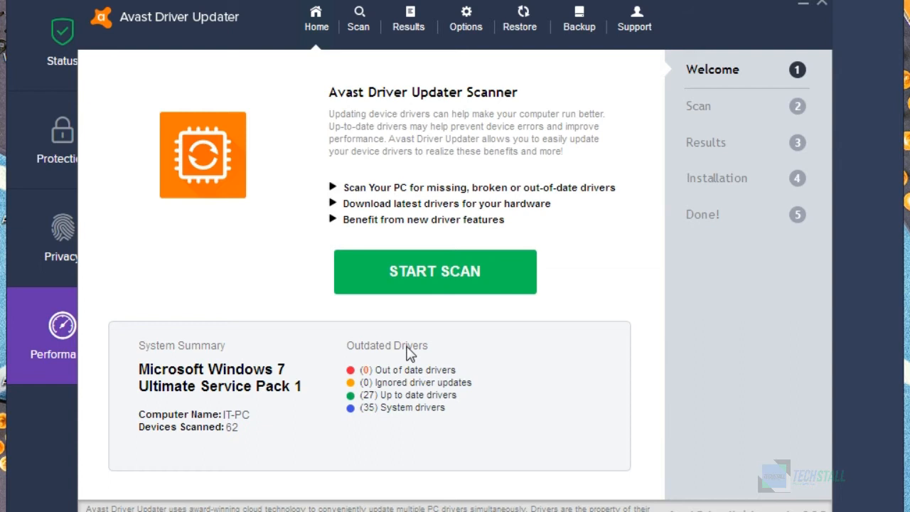
mouse_move(355, 297)
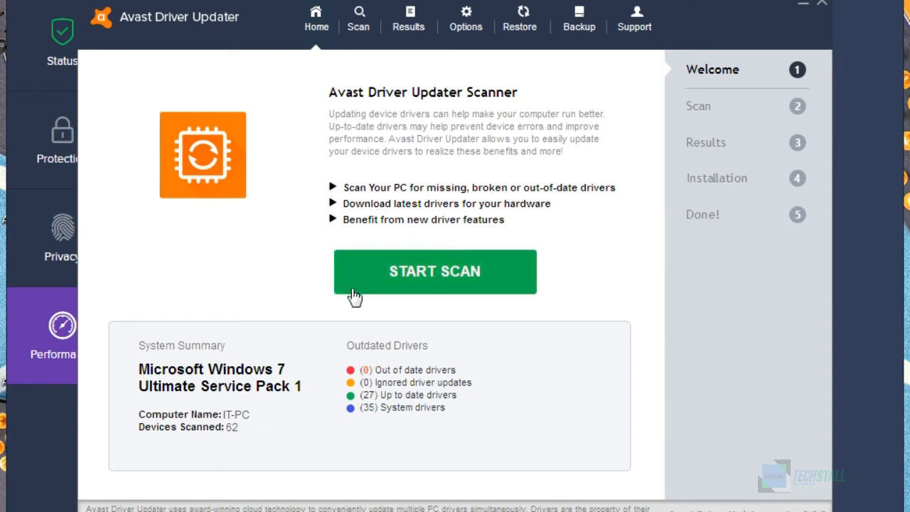
mouse_move(436, 339)
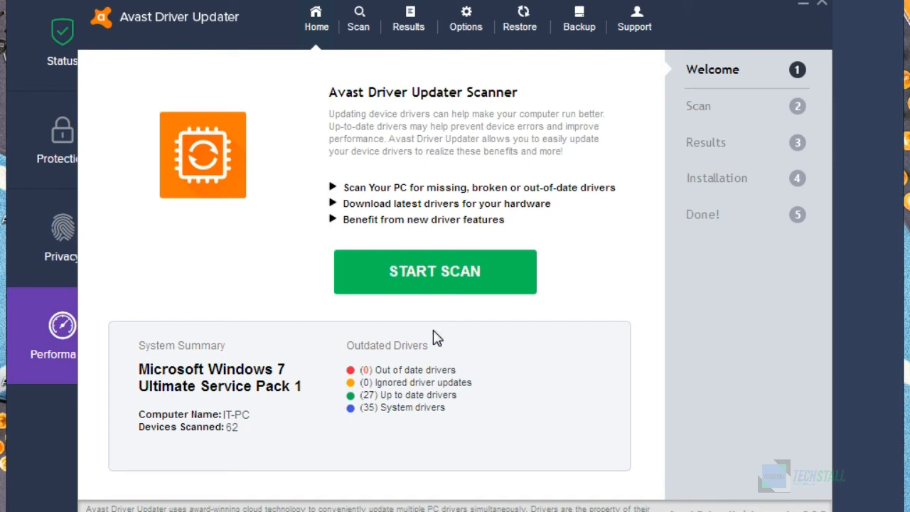
mouse_move(466, 290)
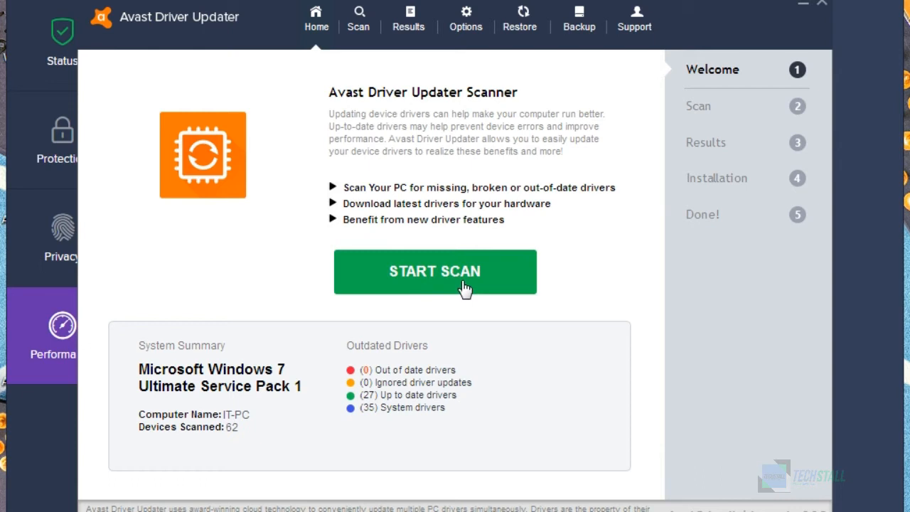
mouse_move(452, 332)
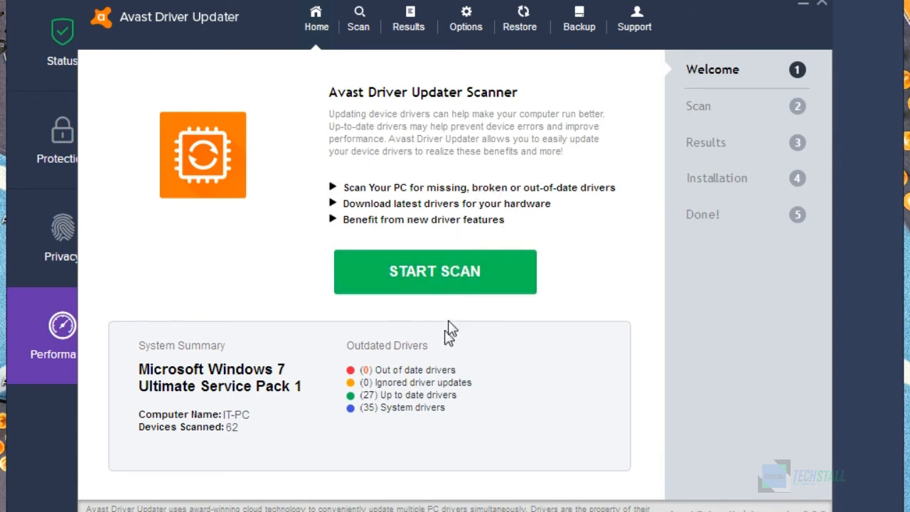
Run a driver scan that reports 13 out-of-date drivers, including Realtek, Vinyl and Intel
click(435, 272)
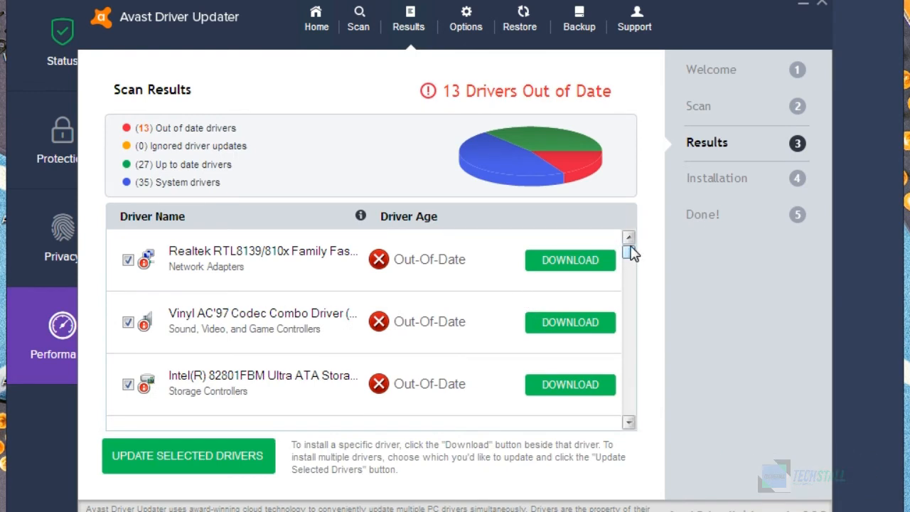
Scroll through the 13 out-of-date driver results, including the Windows 7 update entries
scroll(down, 3)
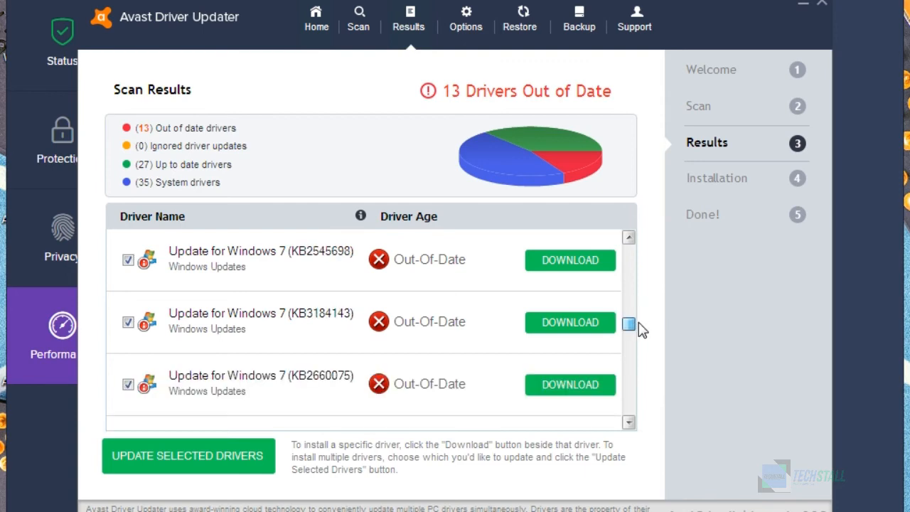
scroll(down, 3)
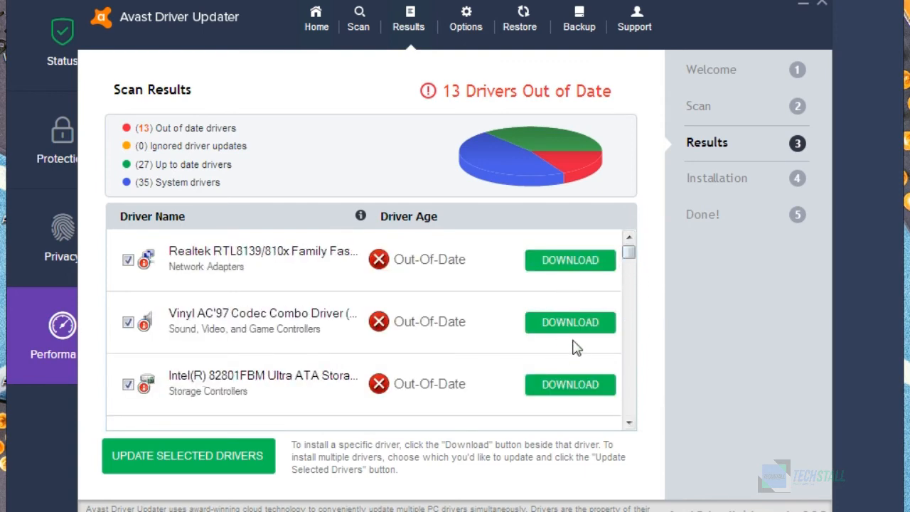
mouse_move(512, 332)
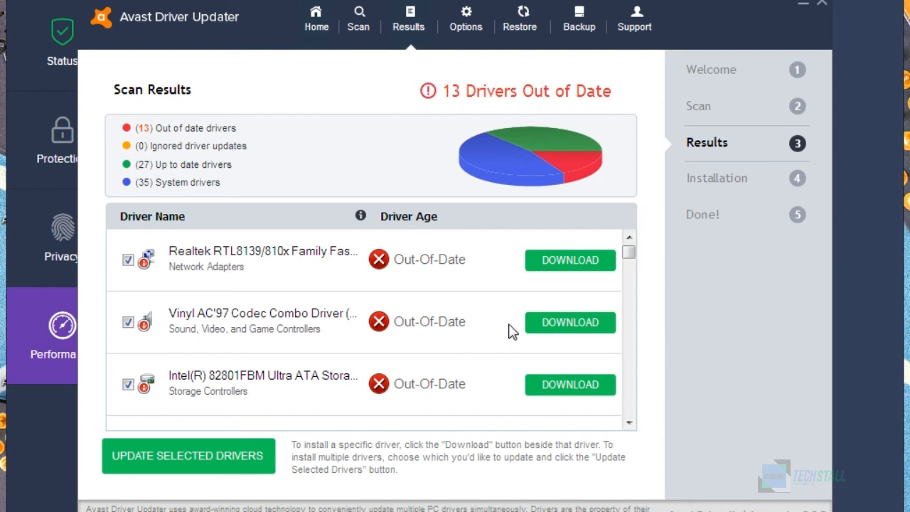
mouse_move(775, 55)
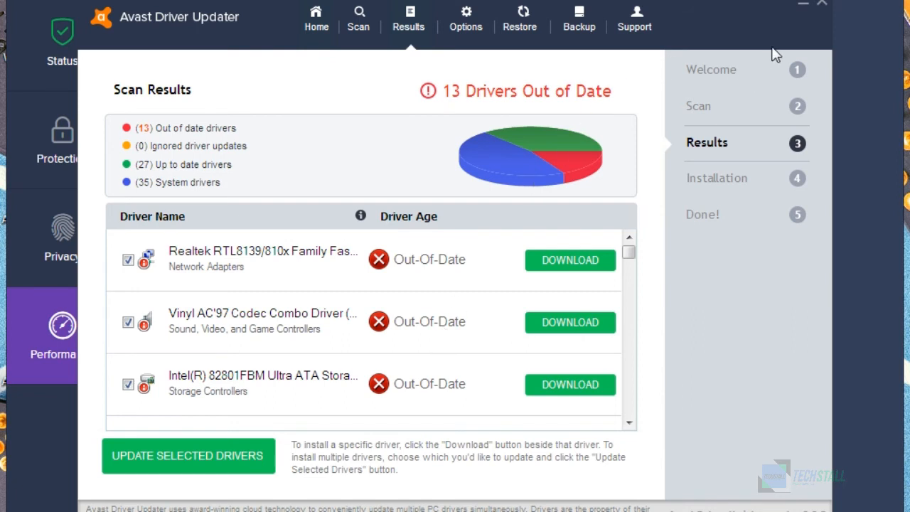
mouse_move(805, 11)
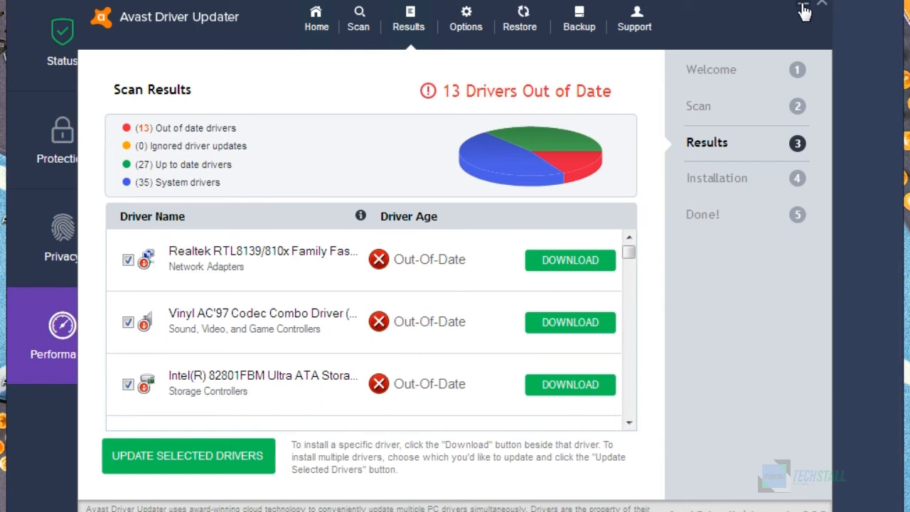
mouse_move(744, 98)
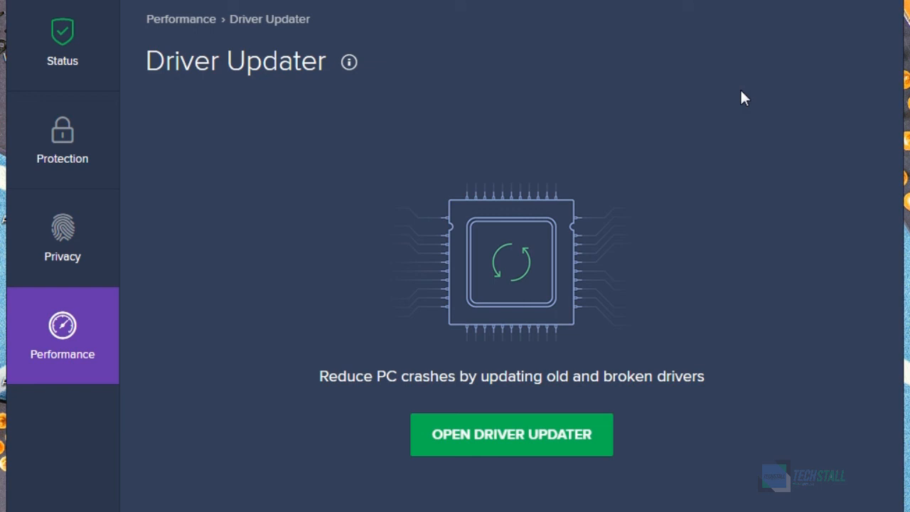
mouse_move(595, 206)
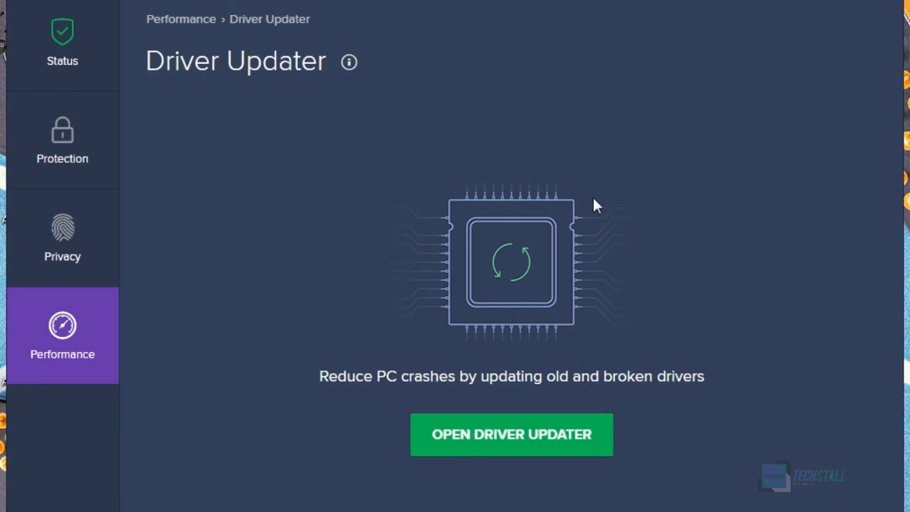
Reopen Driver Updater from the antivirus to show the out-of-date driver results again
click(511, 435)
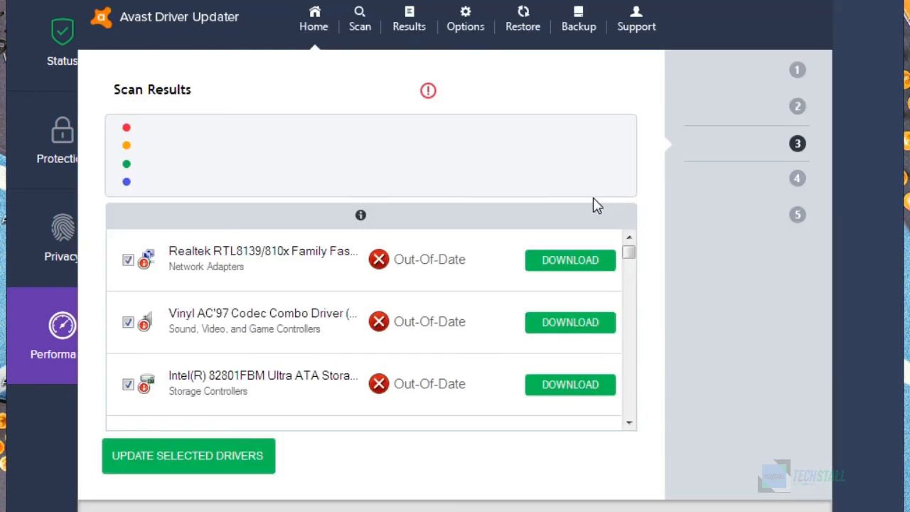